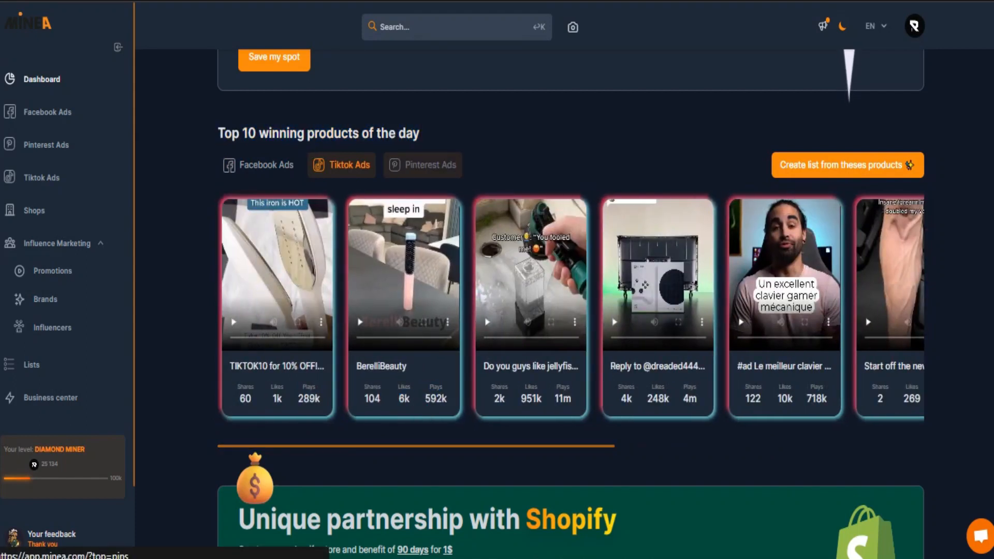
Switch the top 10 winning products of the day from TikTok ads to Pinterest ads.
left_click(430, 164)
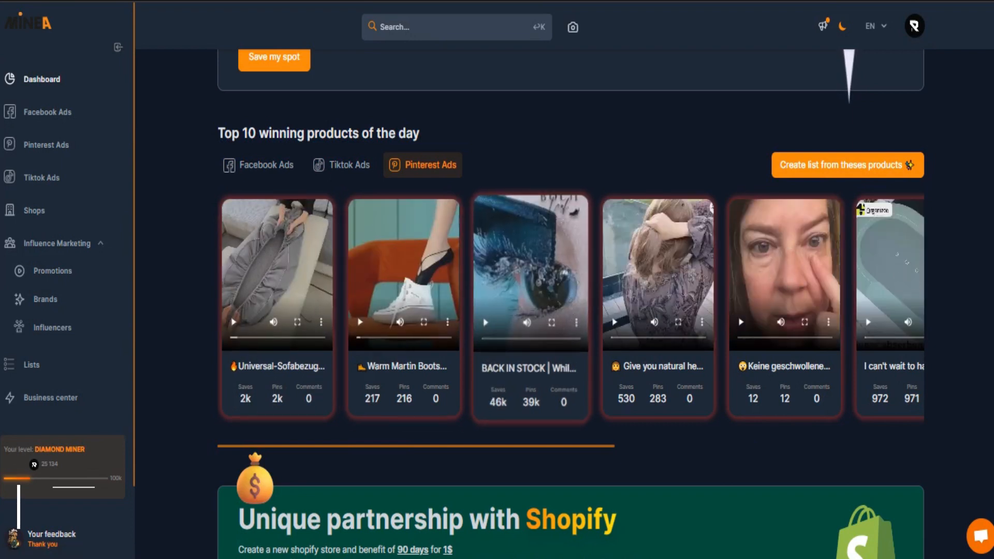
scroll("right", 3)
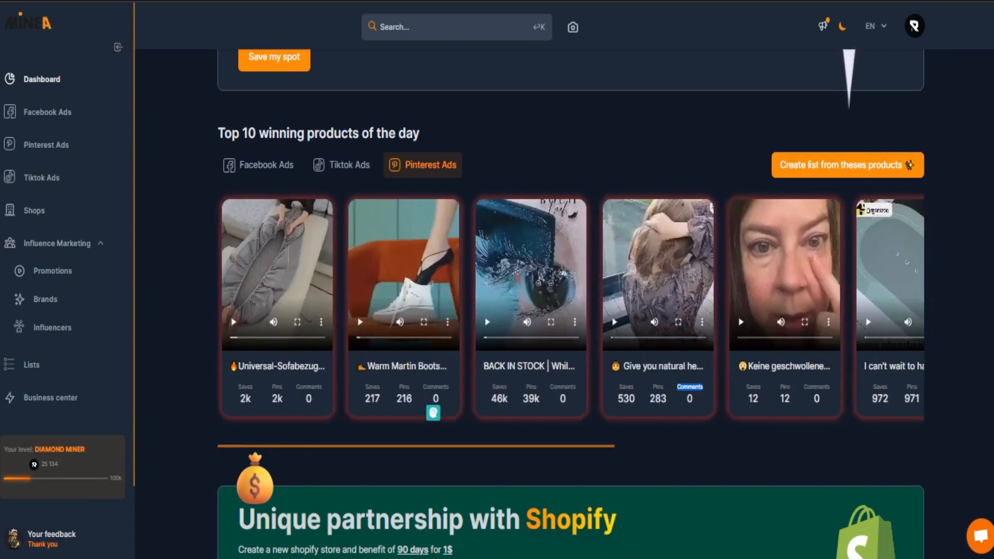
Look through the Facebook ads finder's Seen date, Countries, Language and Ecom Platform filter choices.
left_click(47, 112)
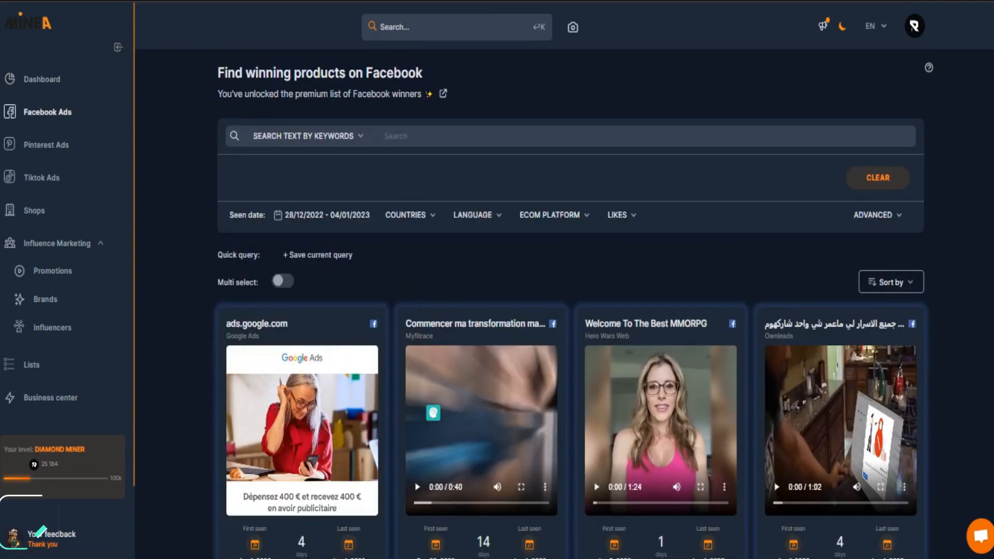
left_click(322, 214)
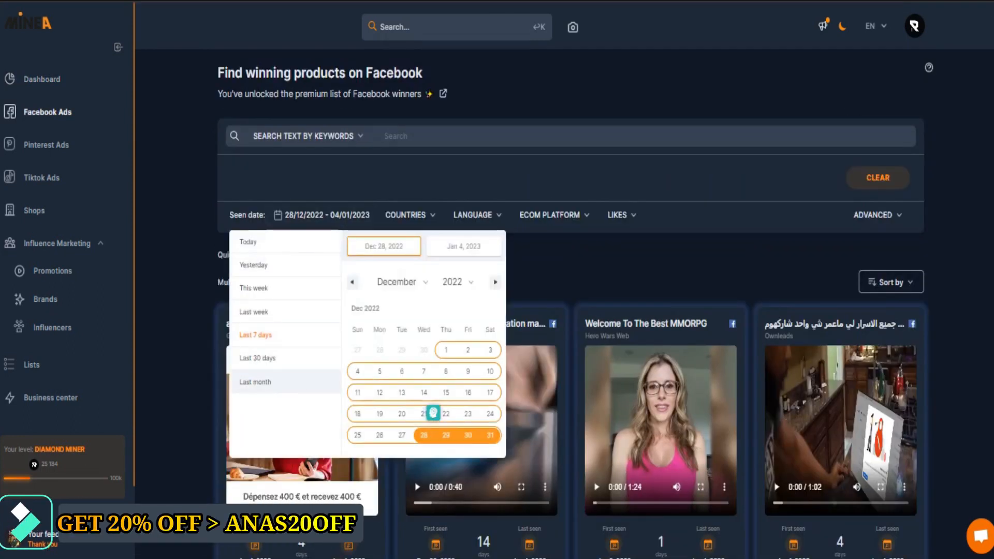
left_click(409, 214)
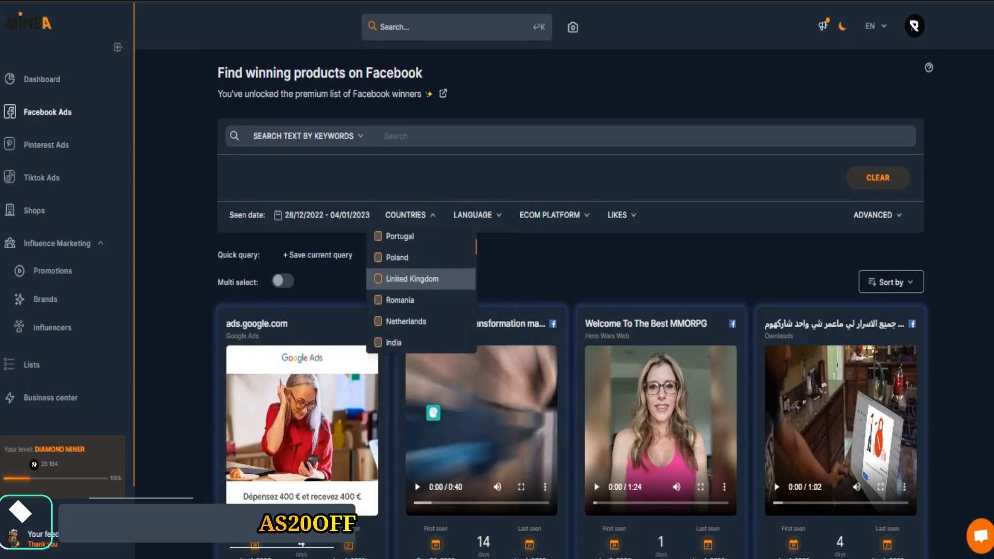
left_click(476, 215)
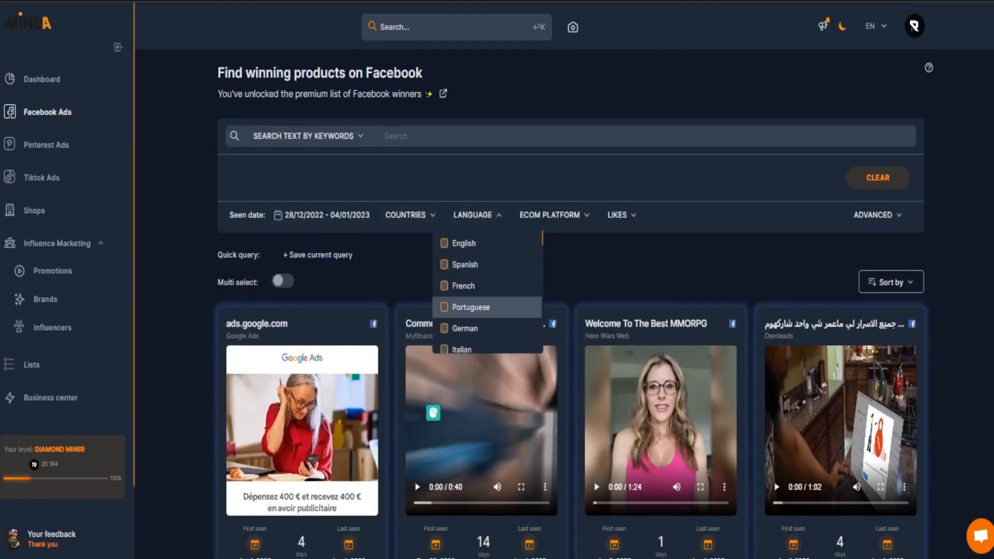
left_click(550, 214)
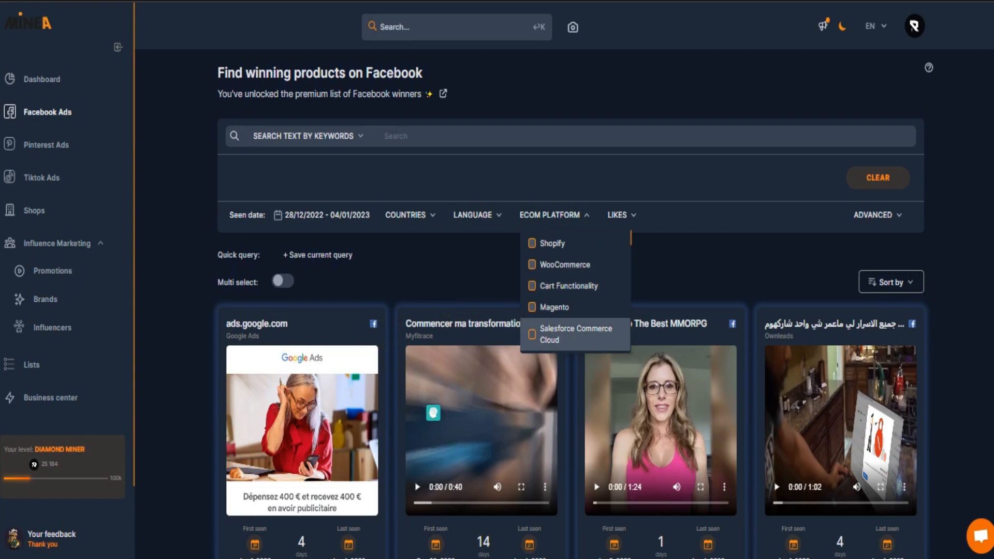
left_click(548, 214)
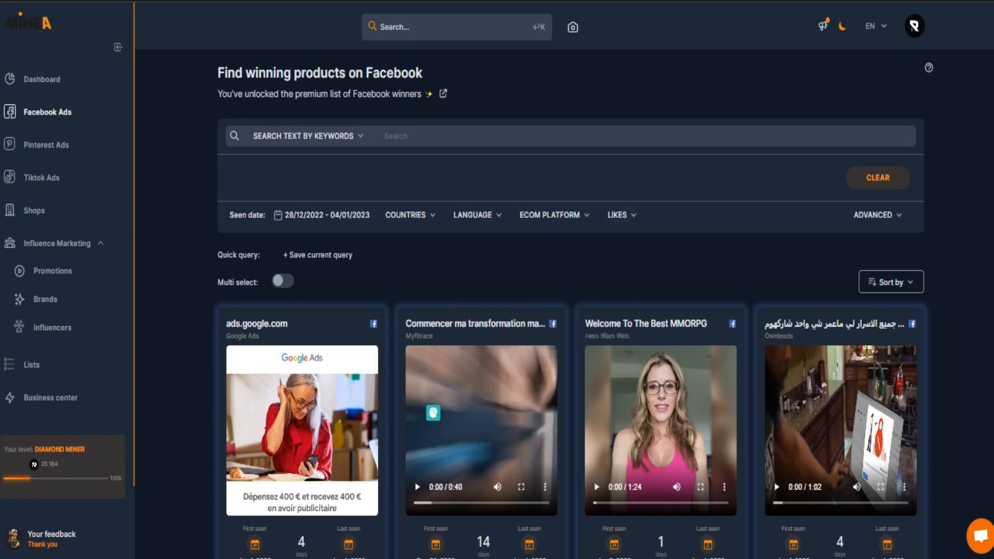
Browse down through the Facebook winning ad results.
scroll("down", 3)
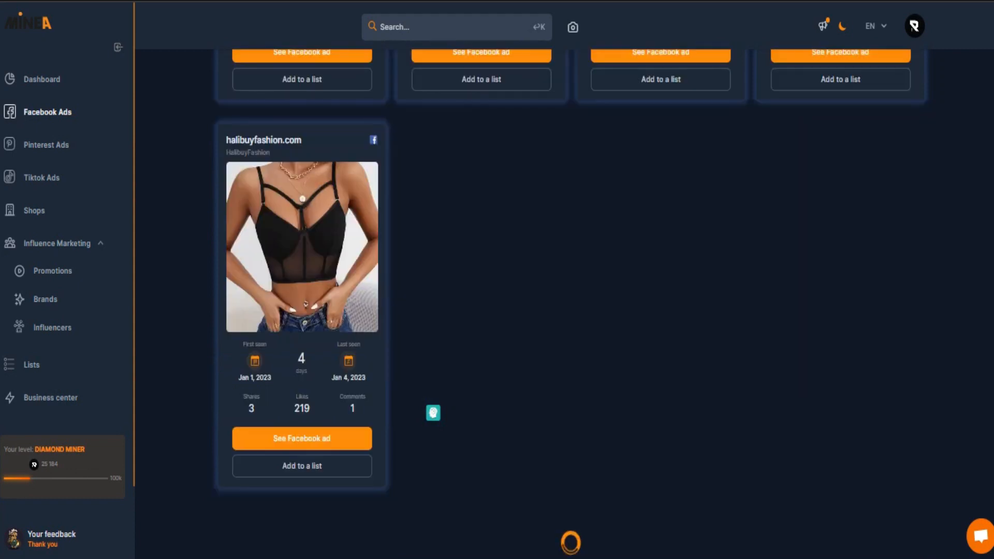
scroll("down", 3)
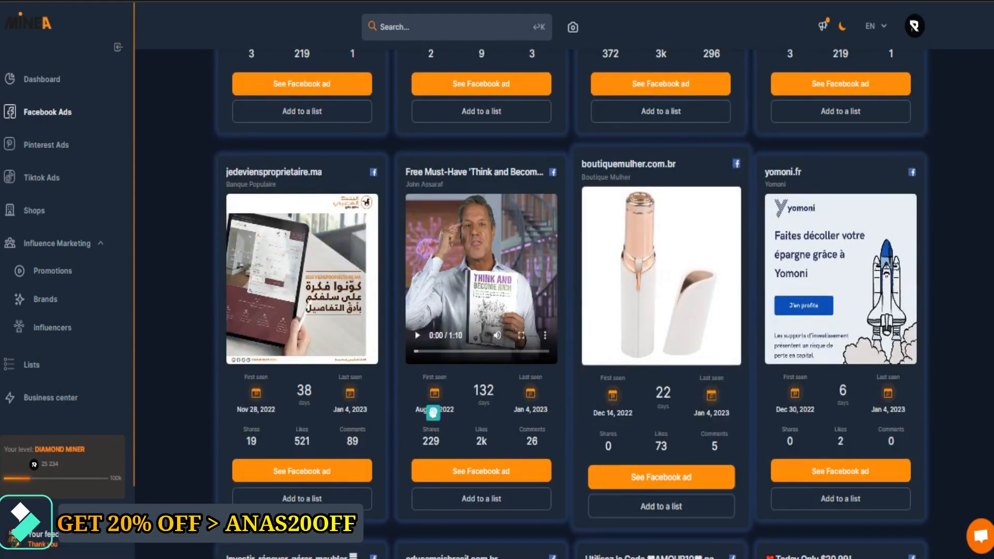
scroll("down", 3)
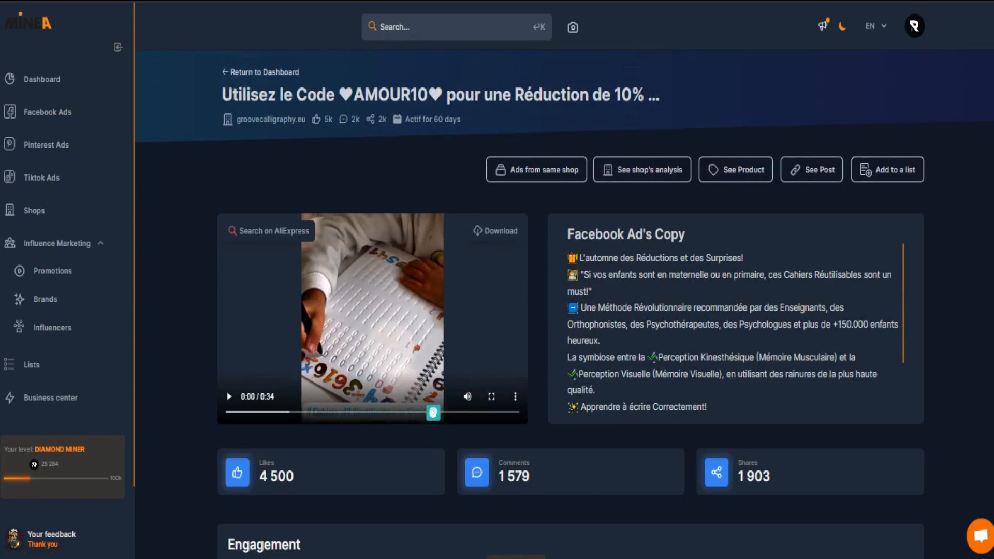
scroll("down", 3)
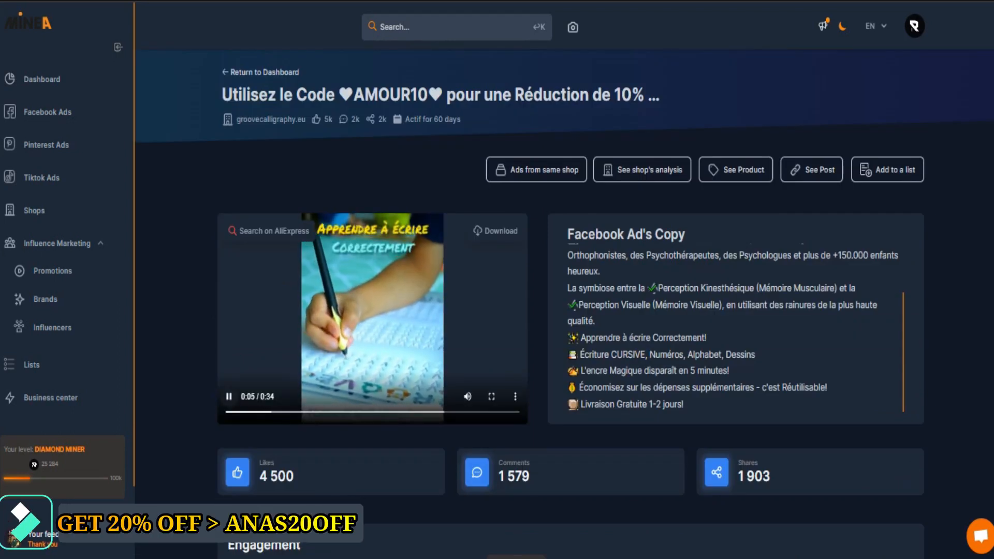
scroll("down", 3)
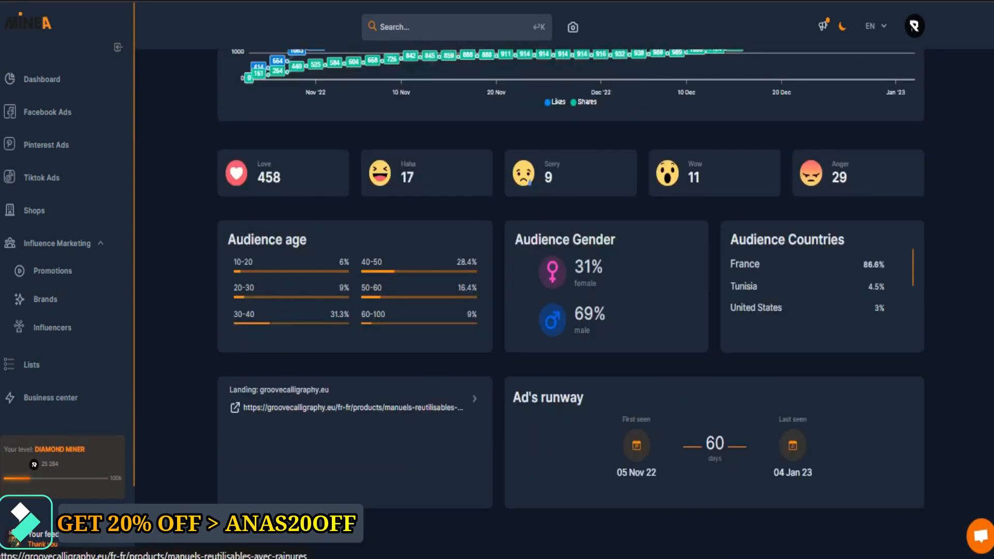
scroll("down", 3)
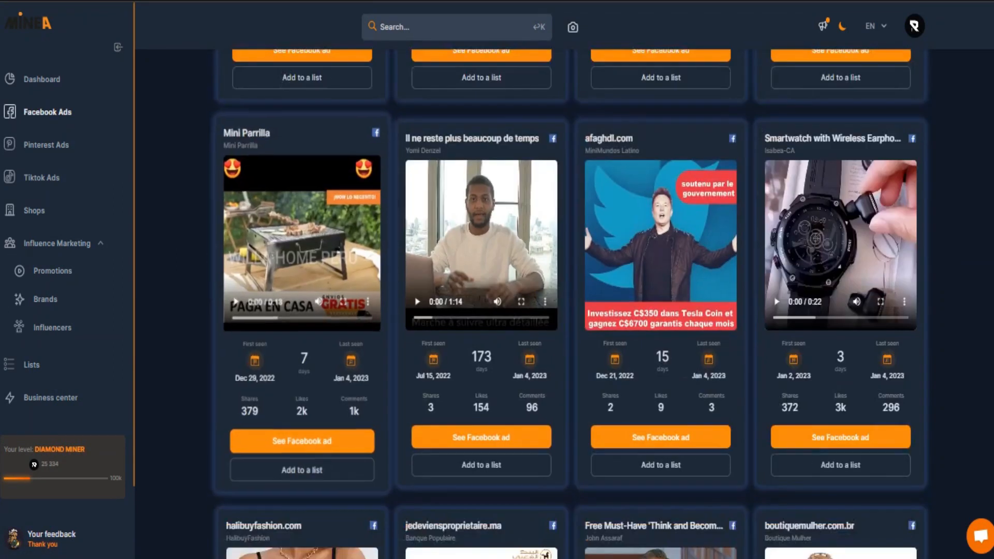
Filter the Pinterest ads finder results to Shopify stores via the Ecom Type filter.
left_click(46, 145)
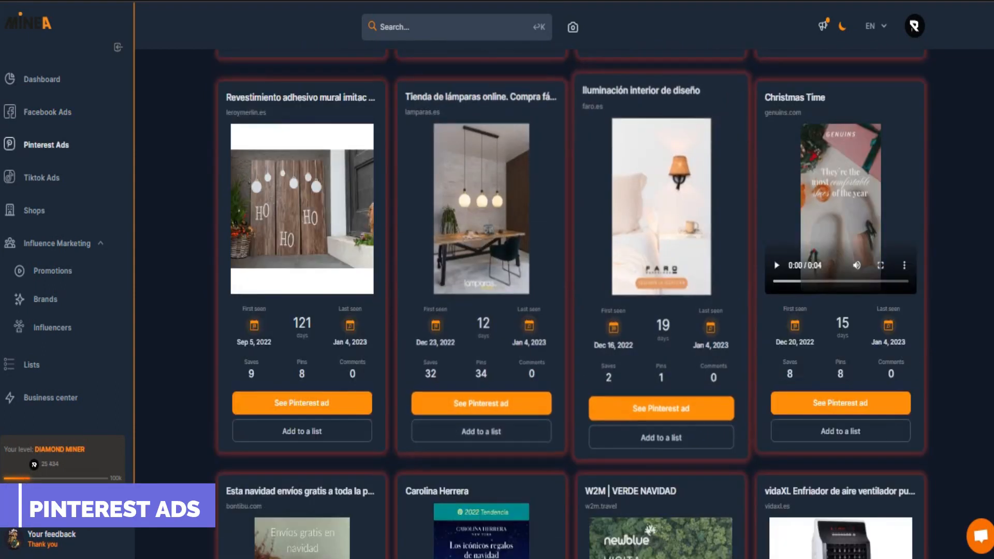
scroll("down", 3)
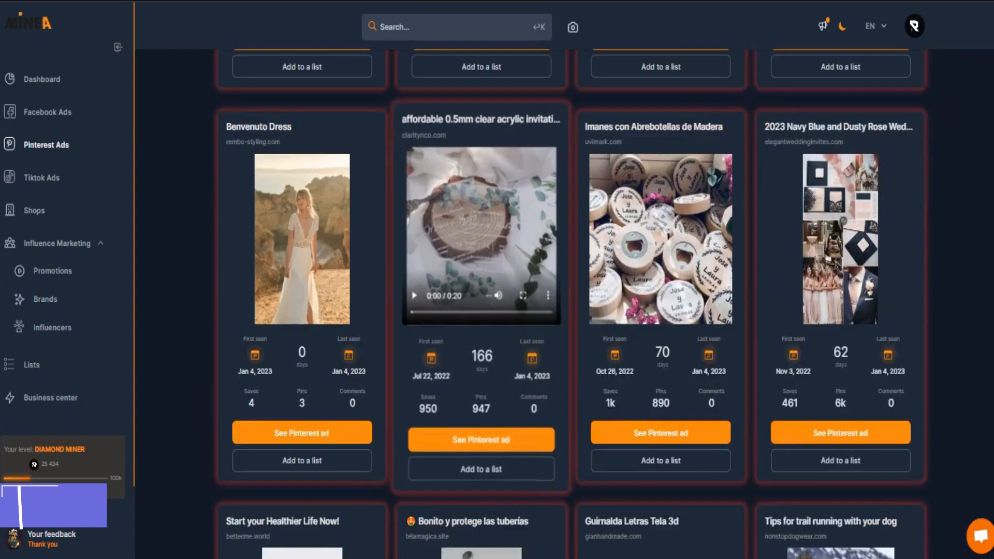
left_click(473, 215)
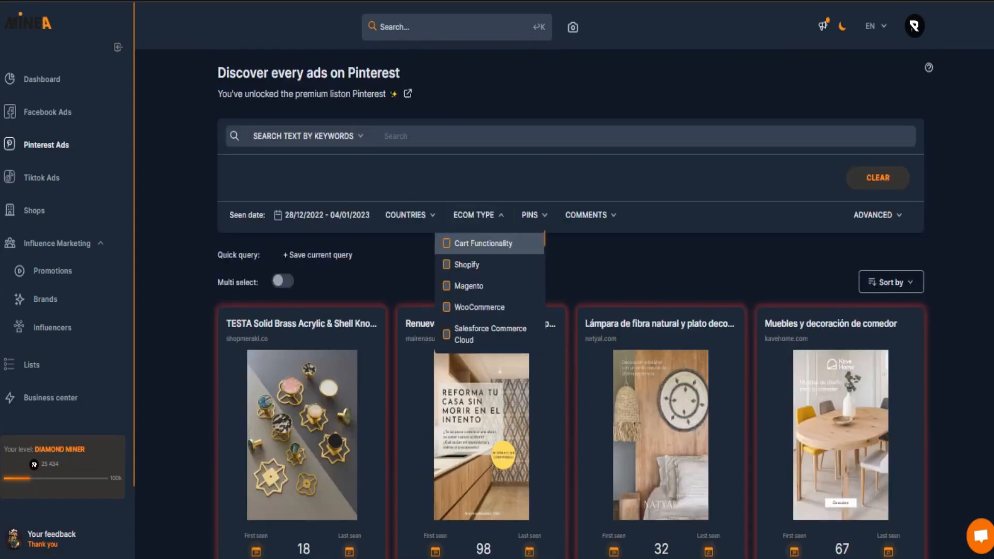
left_click(466, 267)
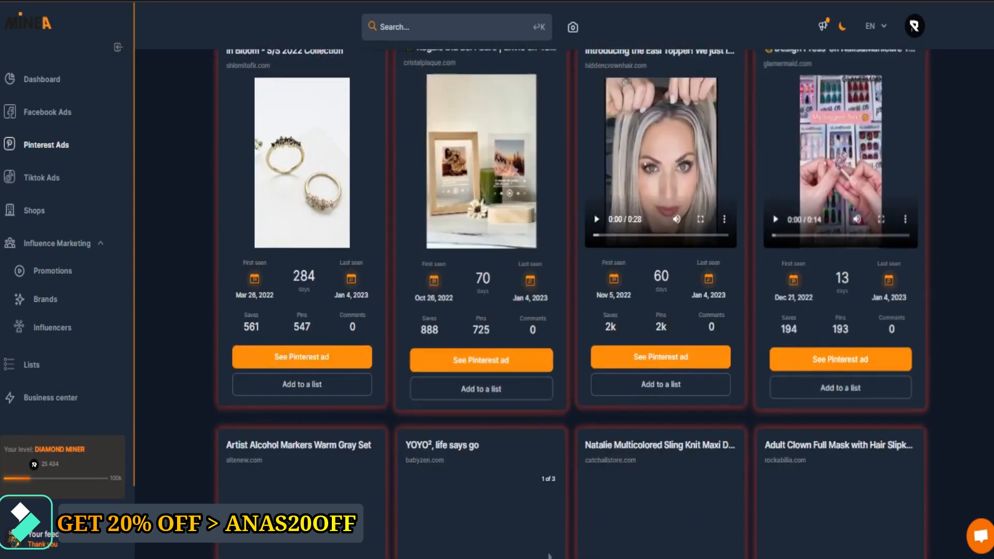
Browse the Shopify-filtered Pinterest ads, then move on to the TikTok ads finder.
scroll("down", 3)
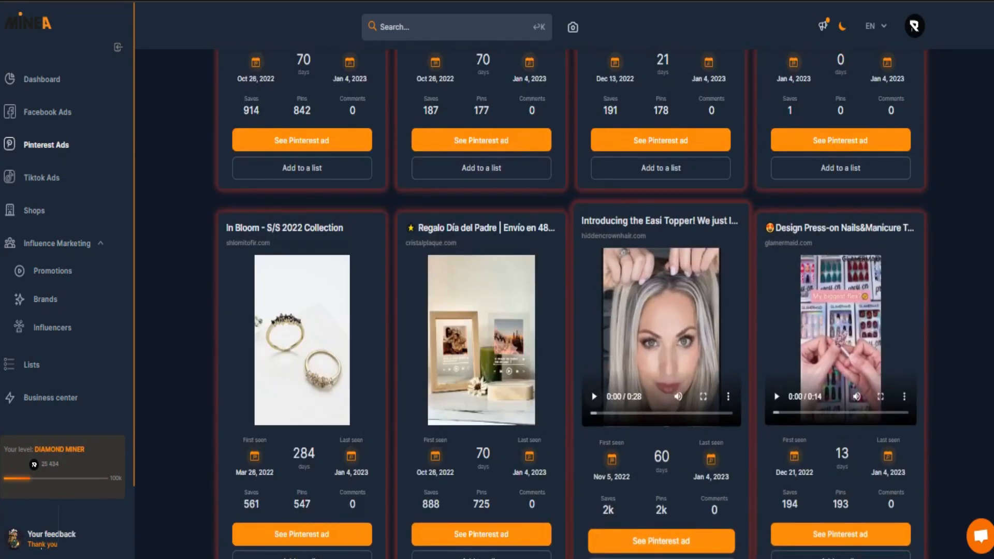
left_click(592, 396)
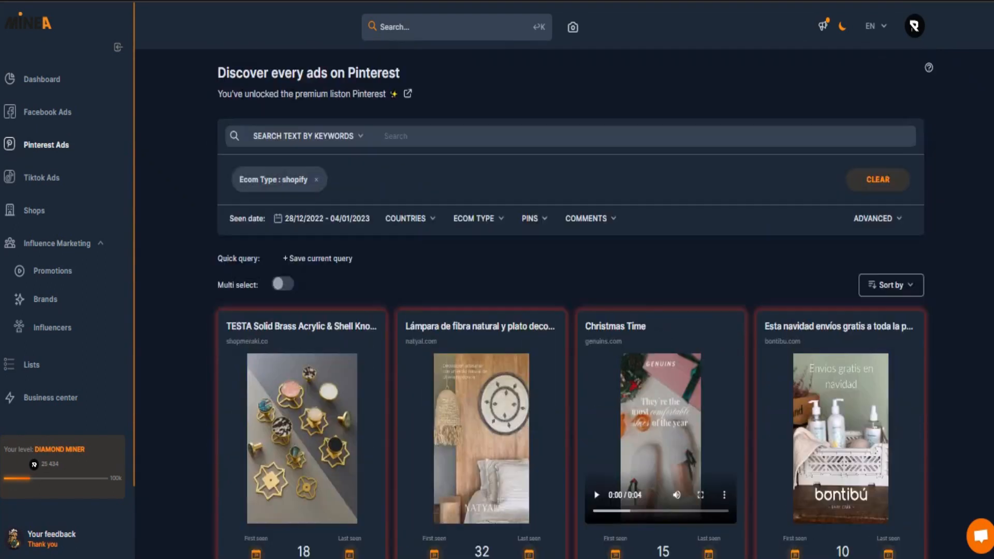
left_click(42, 177)
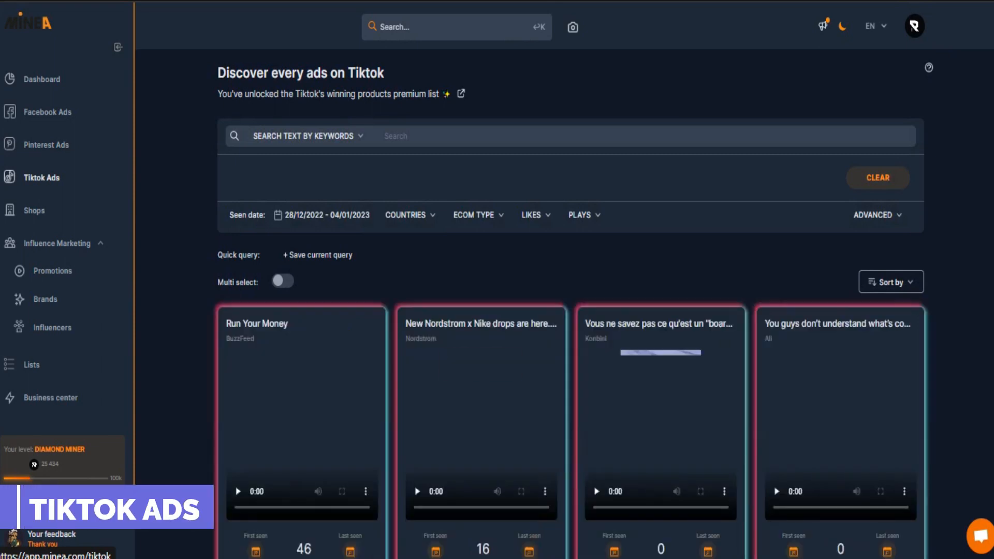
scroll("down", 3)
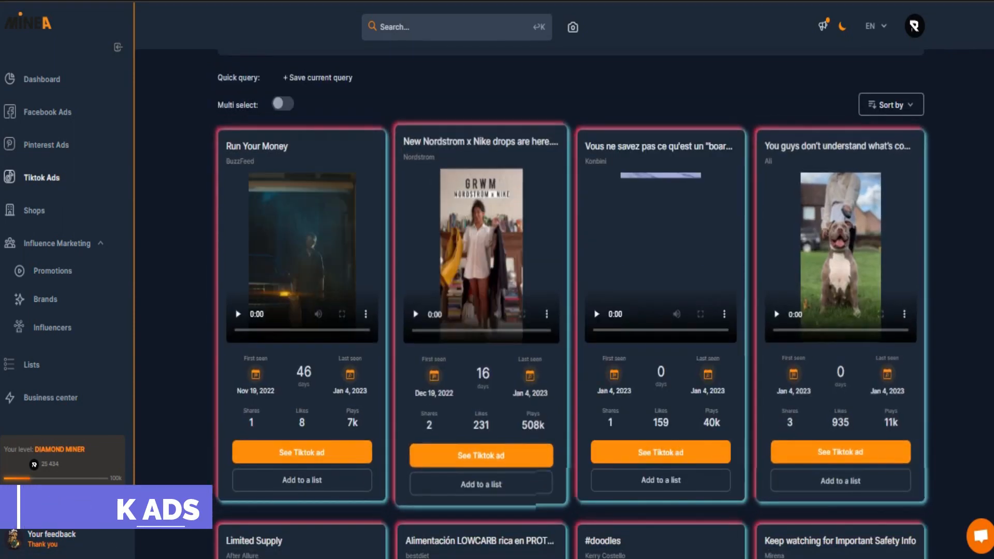
scroll("down", 3)
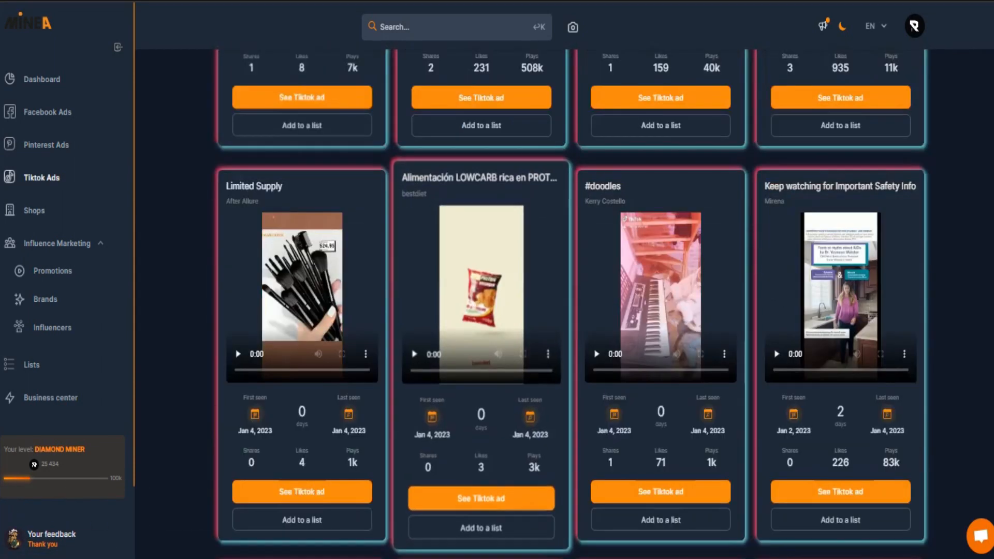
scroll("down", 3)
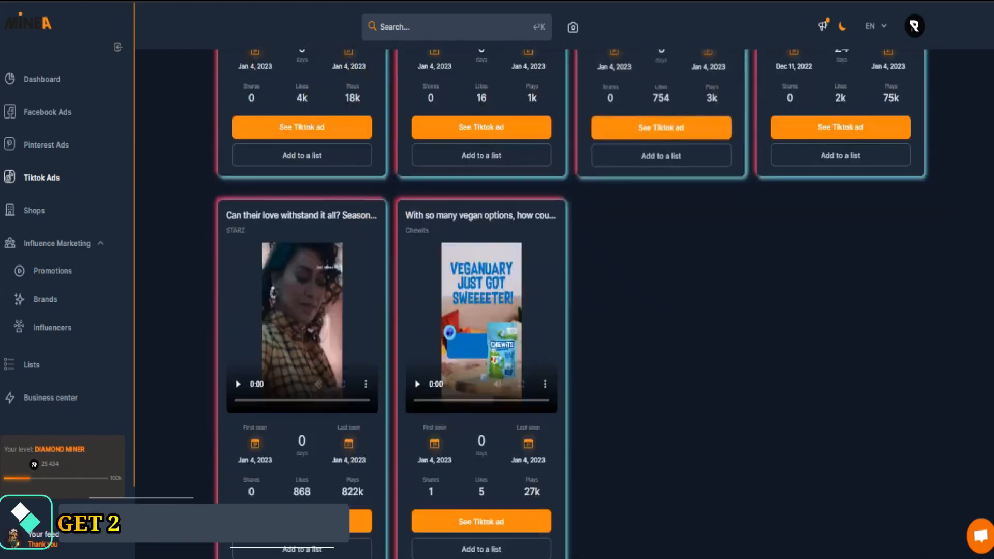
scroll("down", 3)
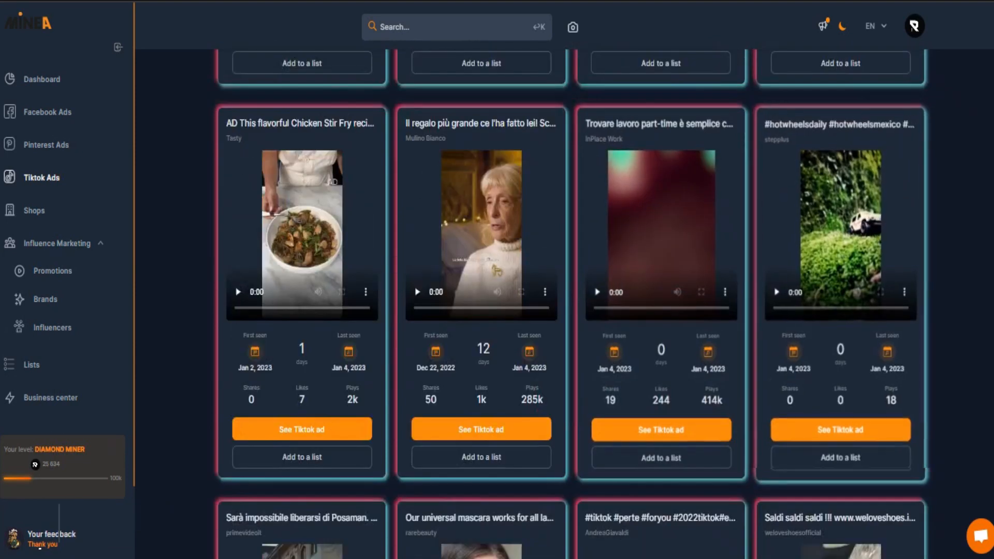
scroll("down", 3)
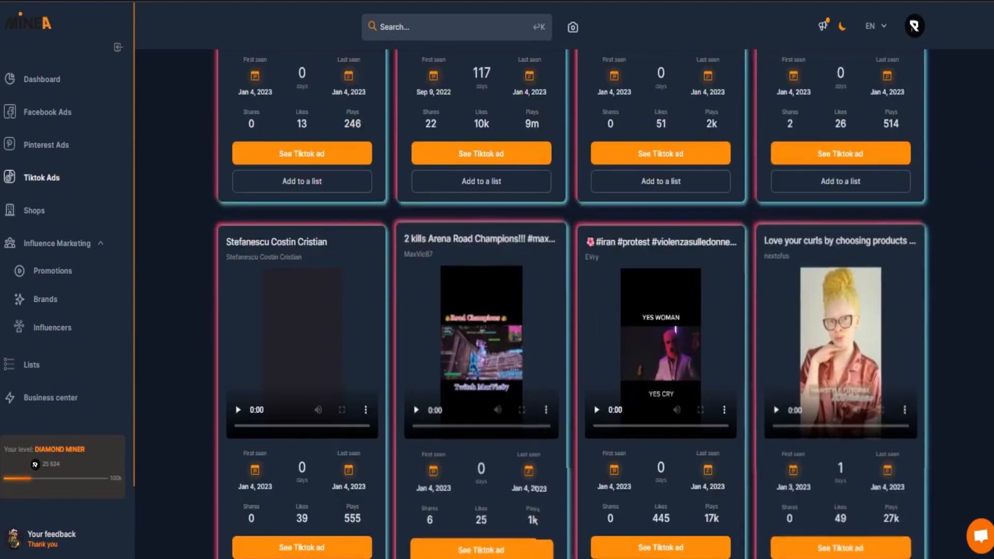
Browse the Shops finder's grid of advertising stores, then go to influencer Promotions.
left_click(33, 210)
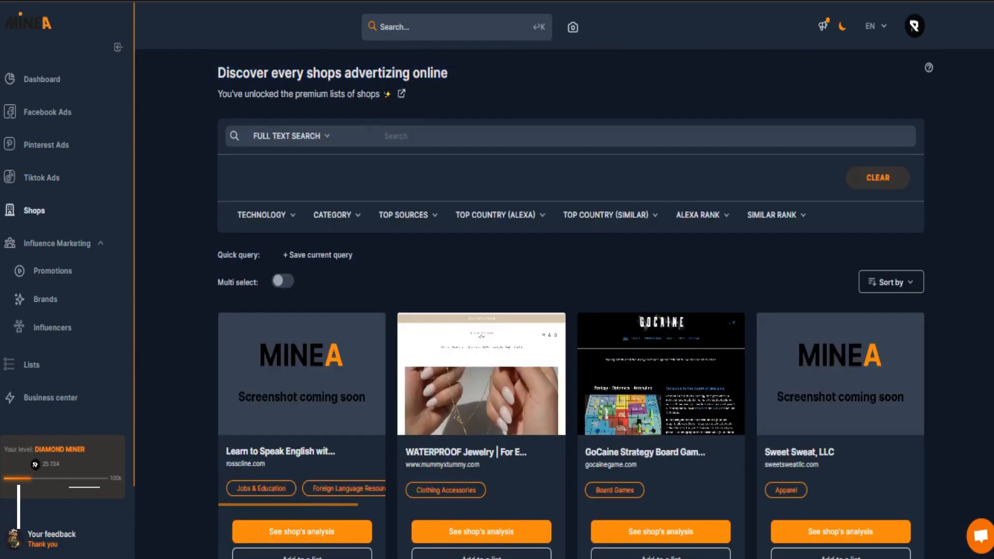
scroll("down", 3)
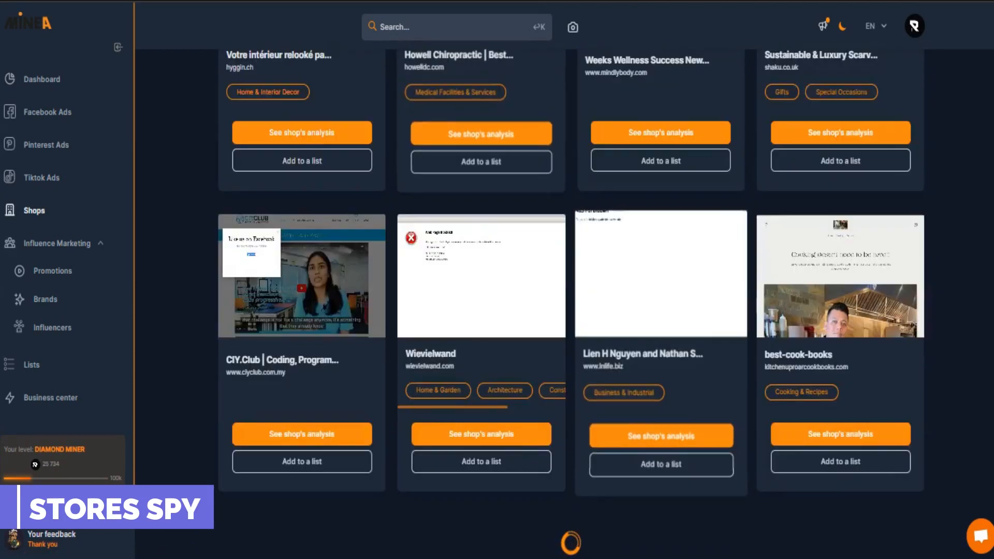
scroll("down", 3)
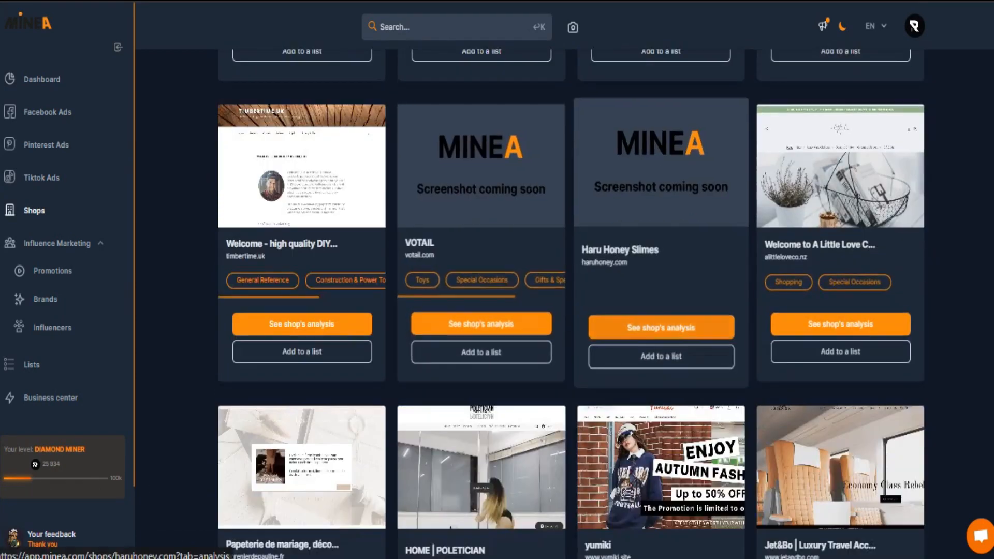
scroll("down", 3)
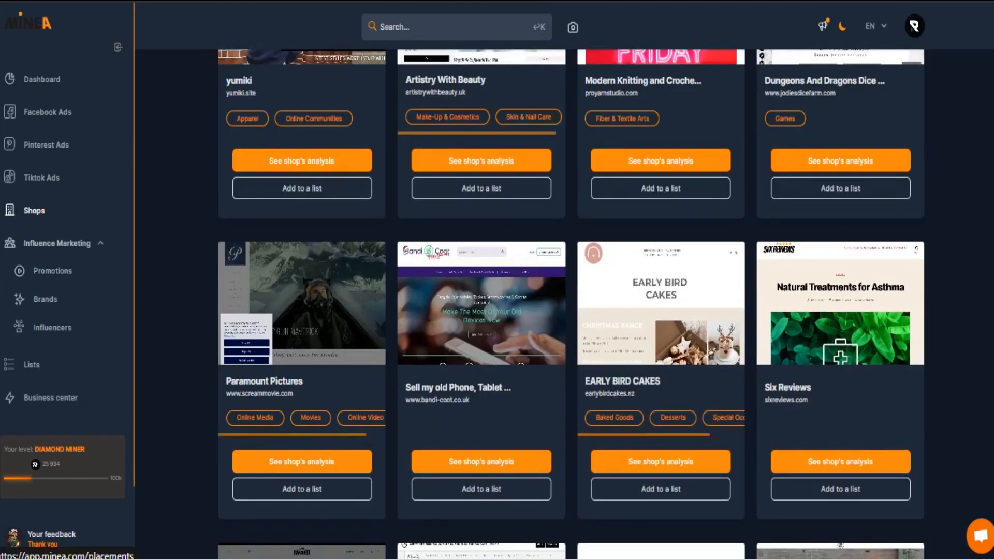
left_click(52, 270)
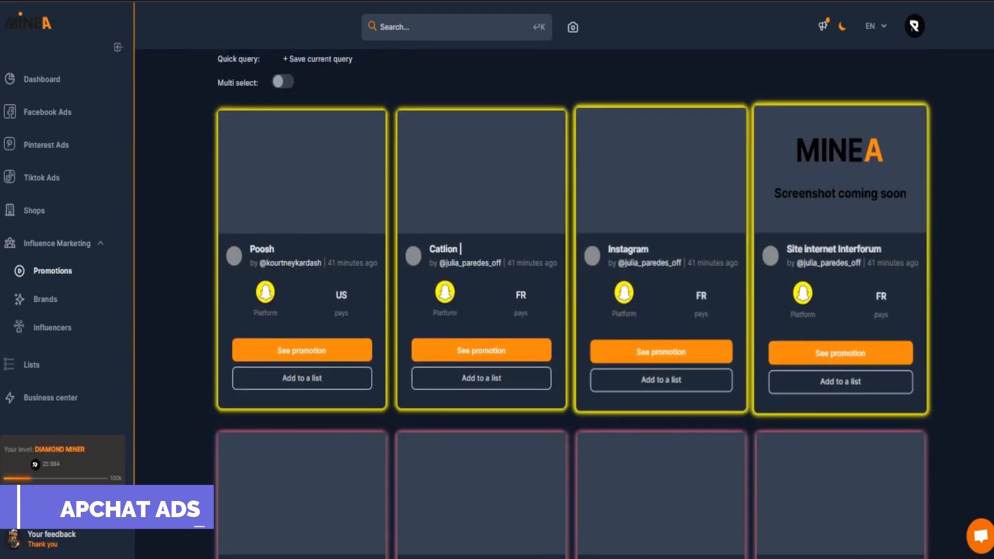
Scroll through the influencer promotion cards, then go to the hot Brands page.
scroll("down", 3)
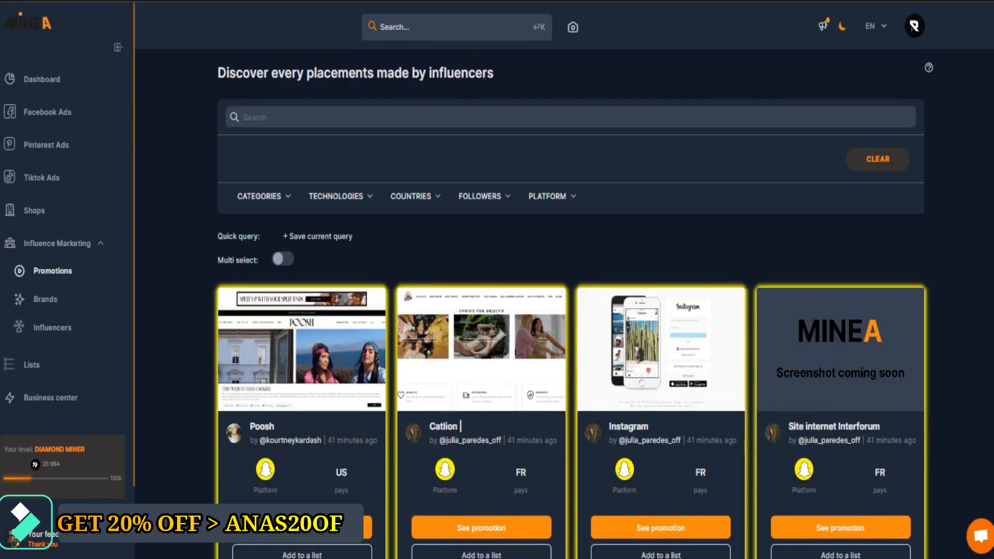
scroll("down", 3)
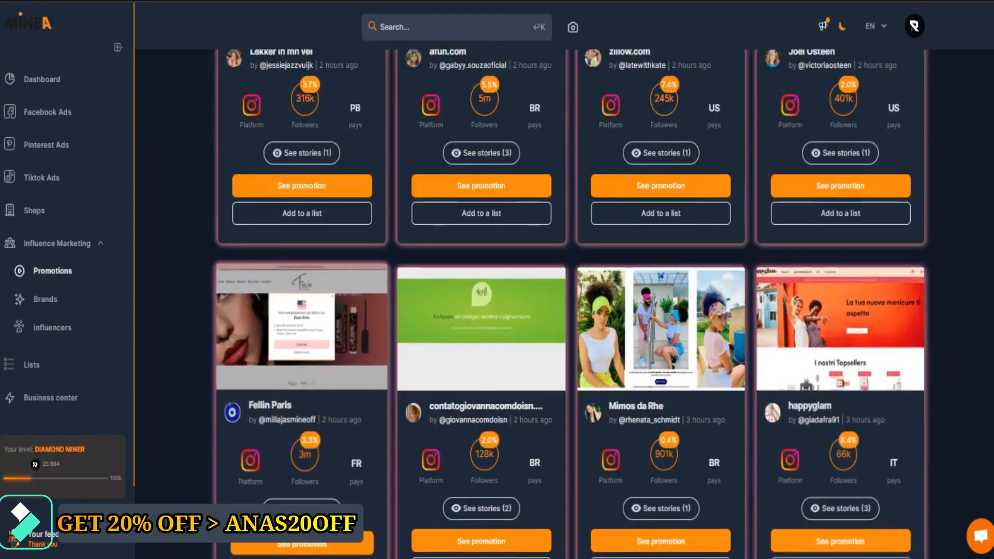
scroll("down", 3)
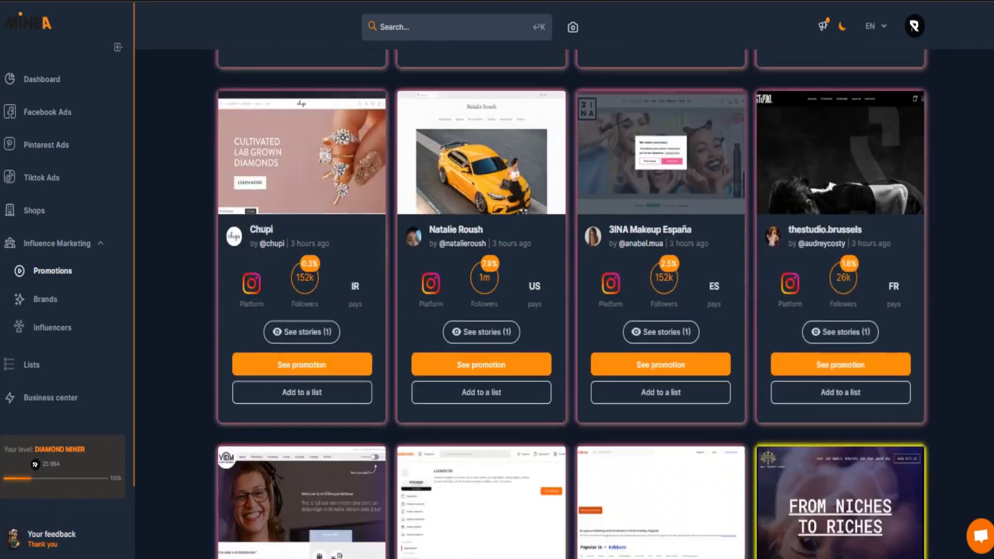
scroll("down", 3)
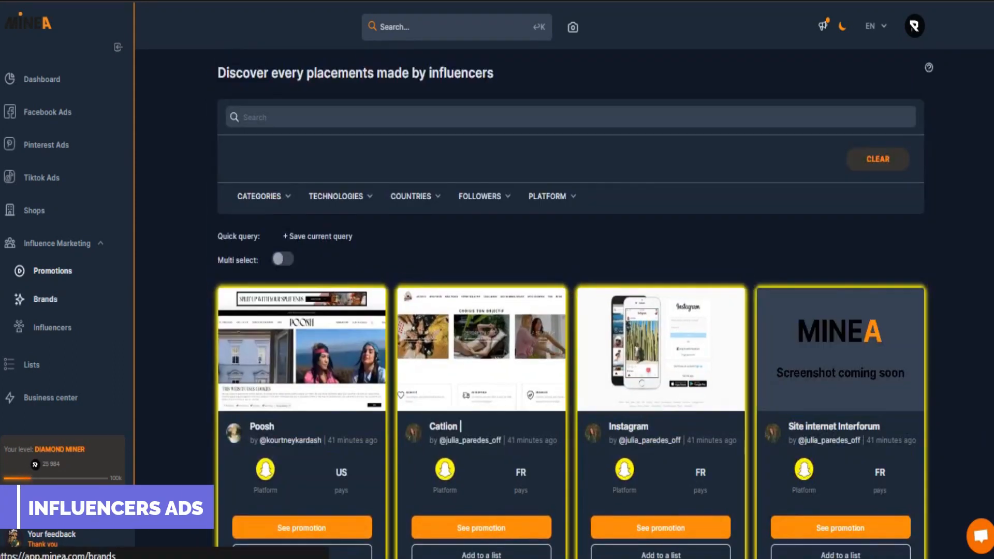
left_click(44, 298)
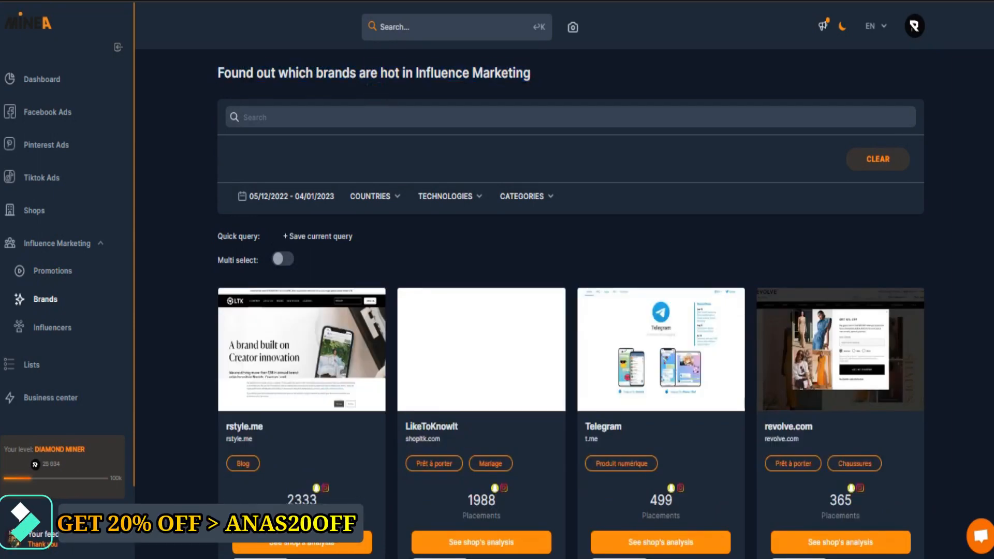
Browse the brand cards, then bring up the Influencers directory and scroll its entries.
scroll("down", 3)
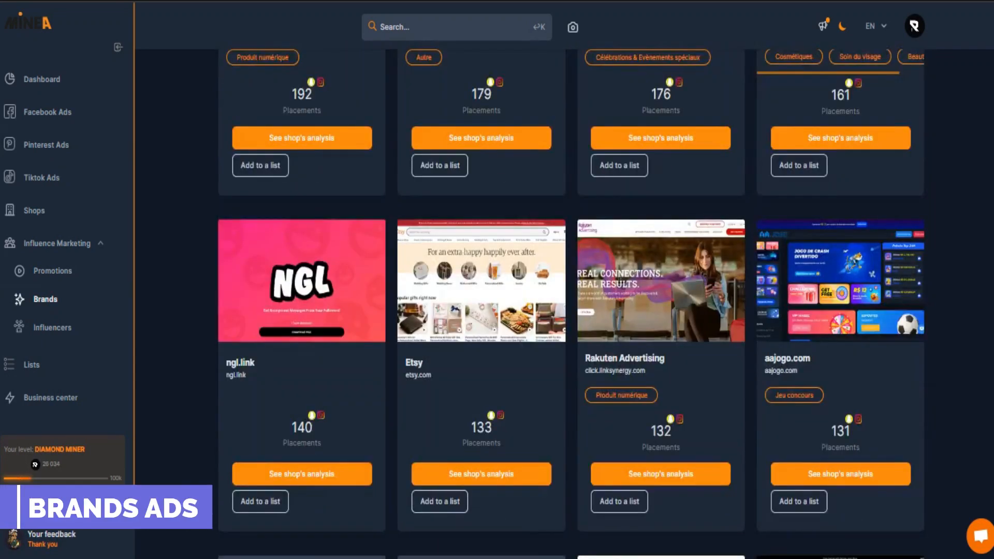
scroll("down", 3)
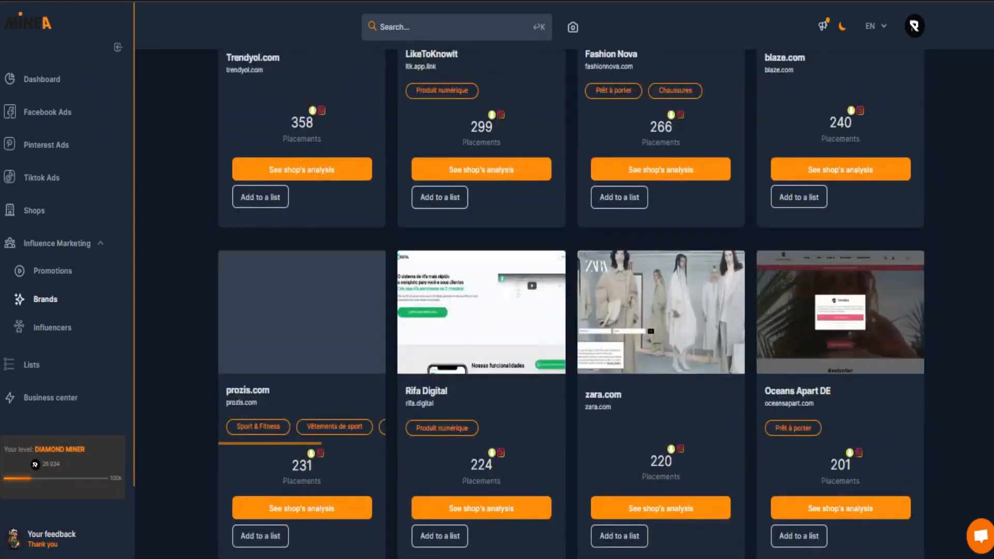
left_click(52, 327)
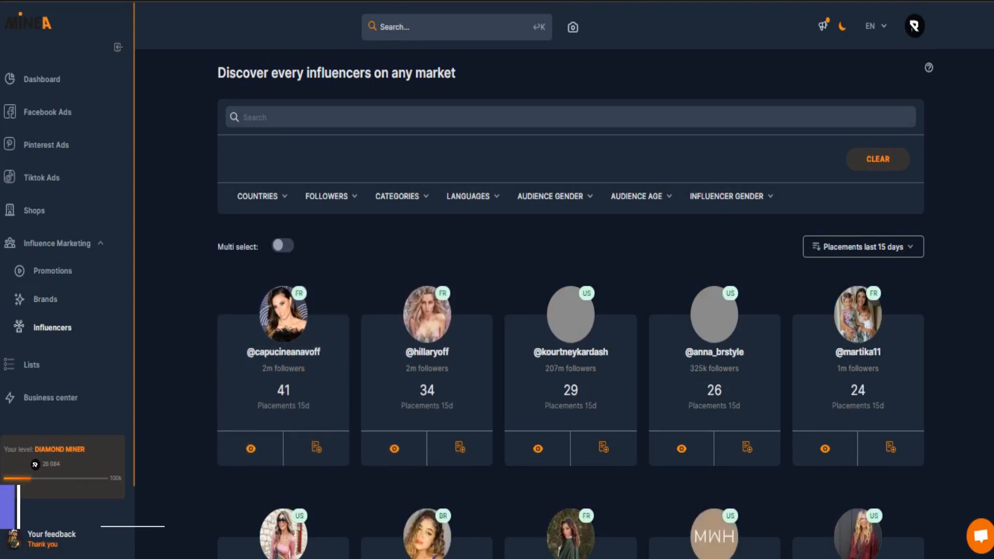
scroll("down", 3)
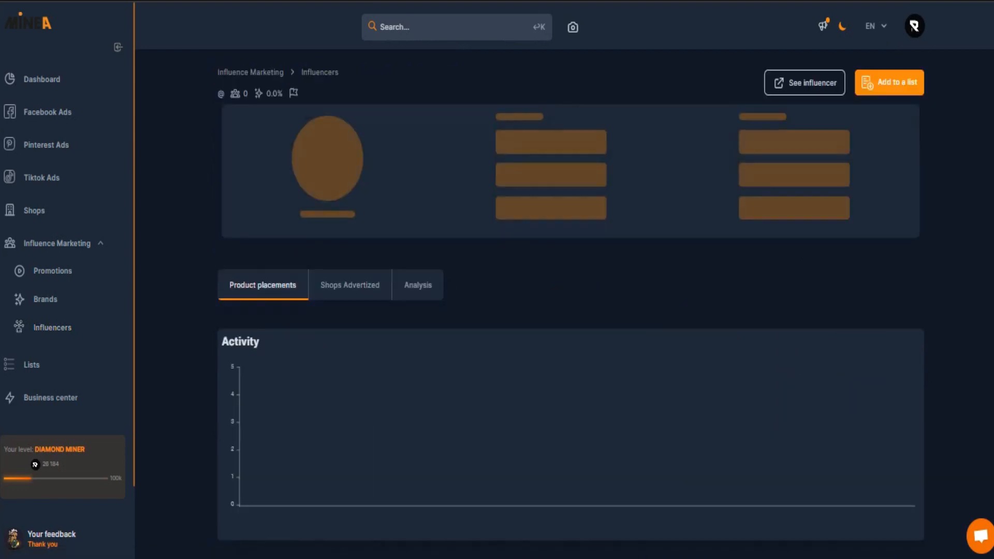
scroll("down", 3)
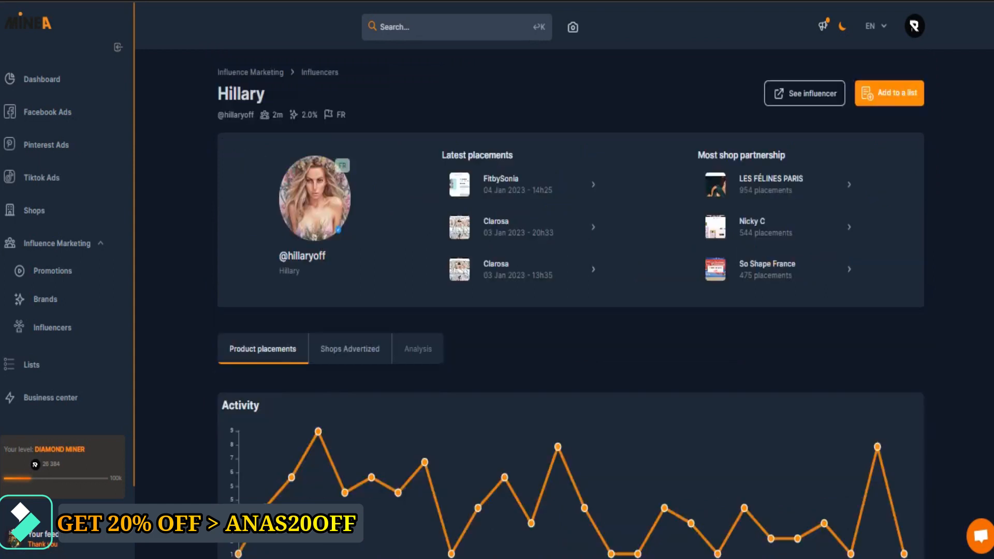
left_click(348, 349)
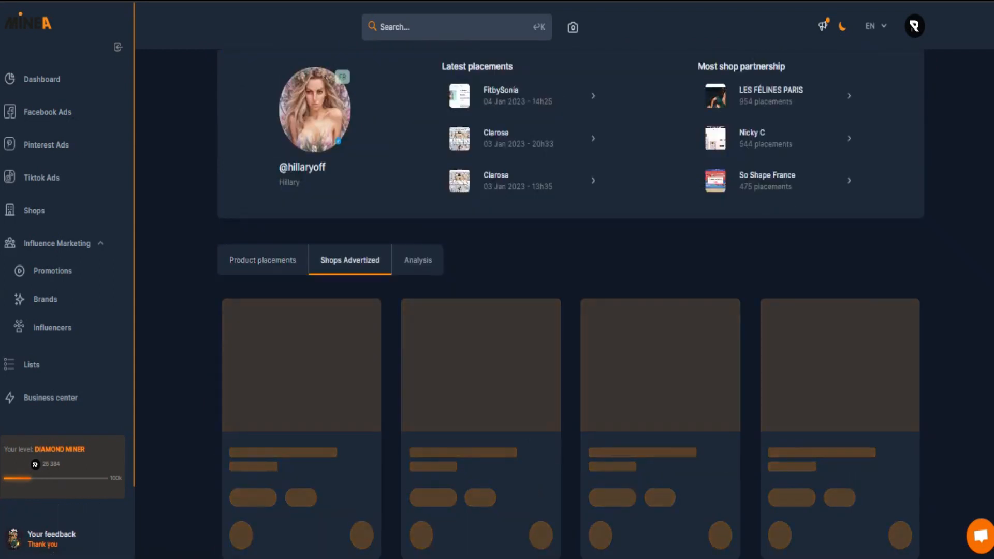
scroll("down", 3)
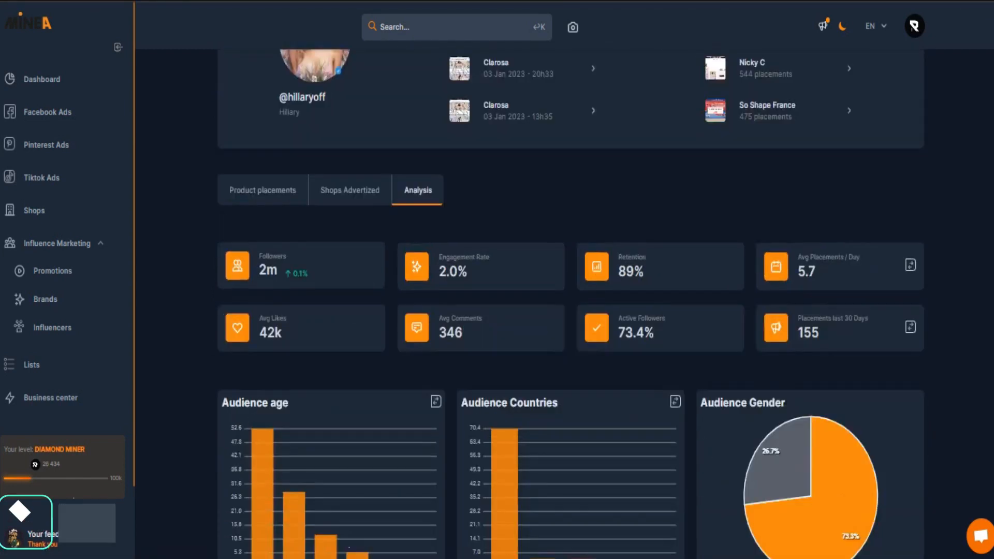
scroll("down", 3)
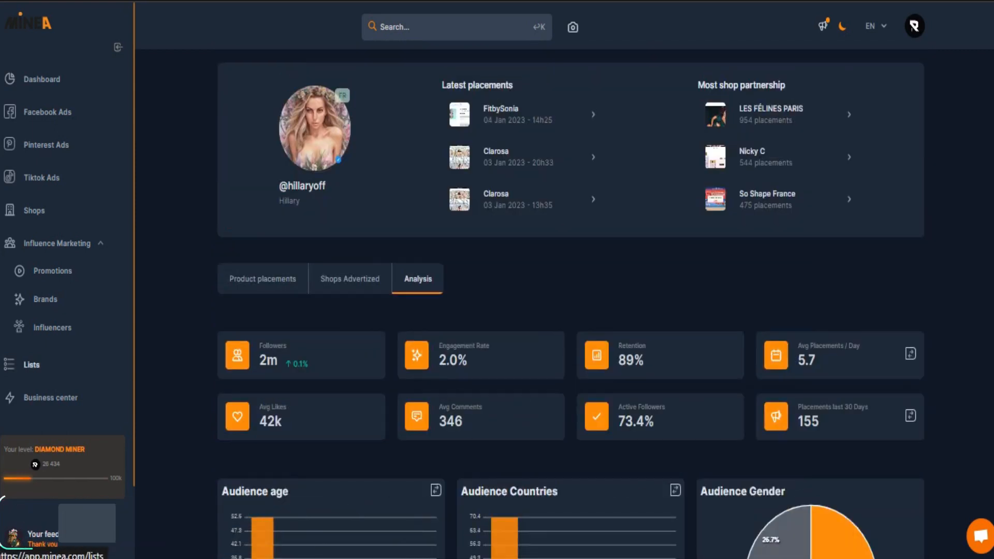
left_click(31, 364)
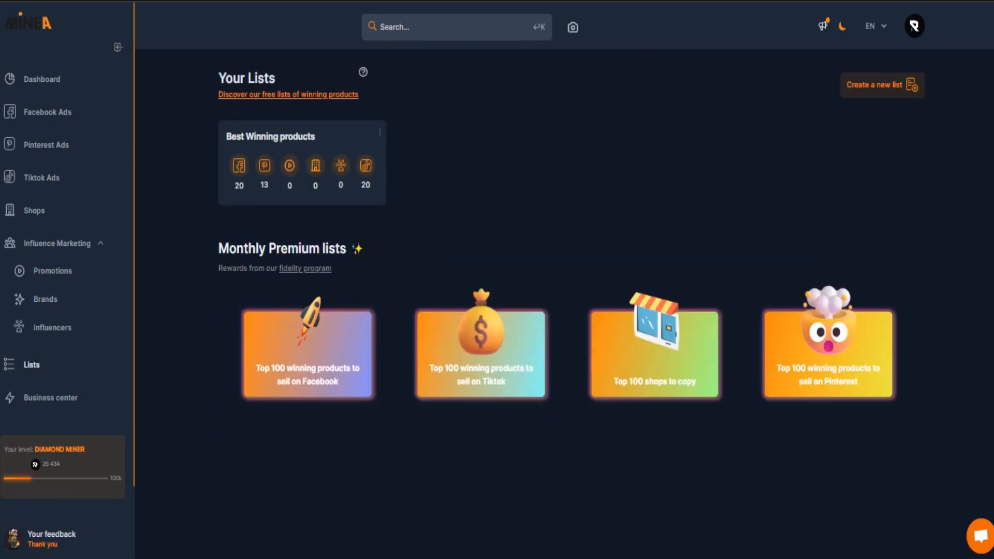